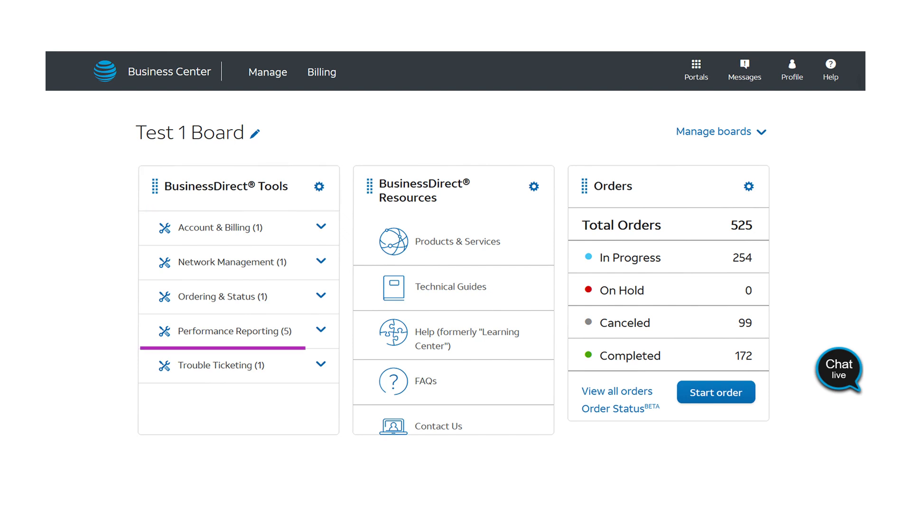
Expand the Performance Reporting (5) tools list to show its five report links
{"action": "left_click", "coordinate": [238, 331]}
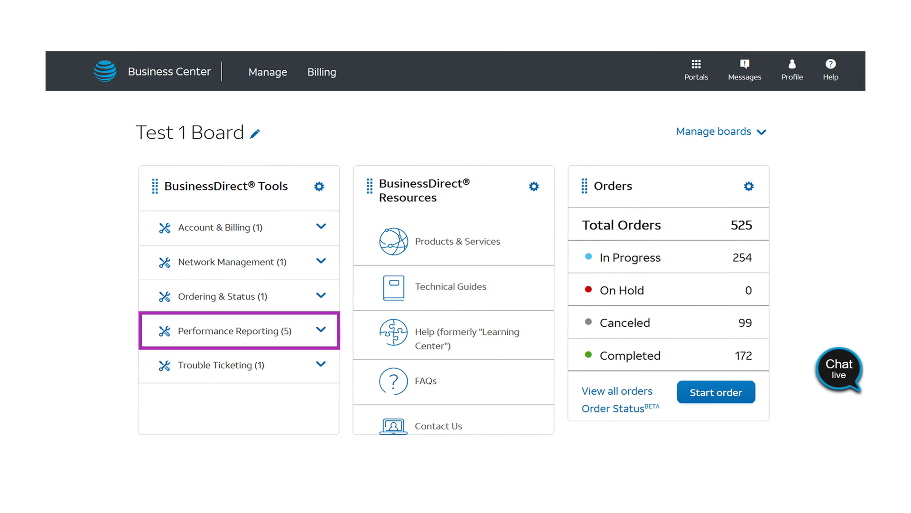
{"action": "left_click", "coordinate": [238, 331]}
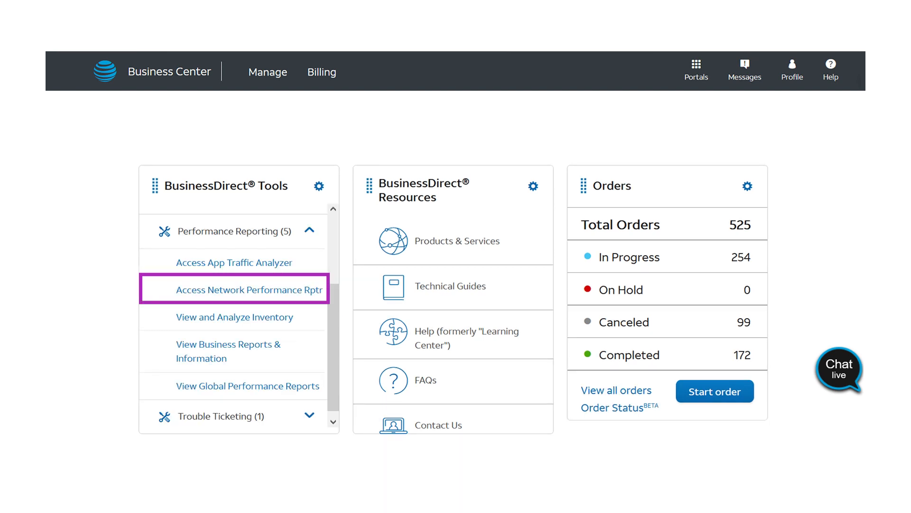
Launch Network Performance Rptr with the BVOIP sales demo account and August 2020 as report month
{"action": "left_click", "coordinate": [234, 289]}
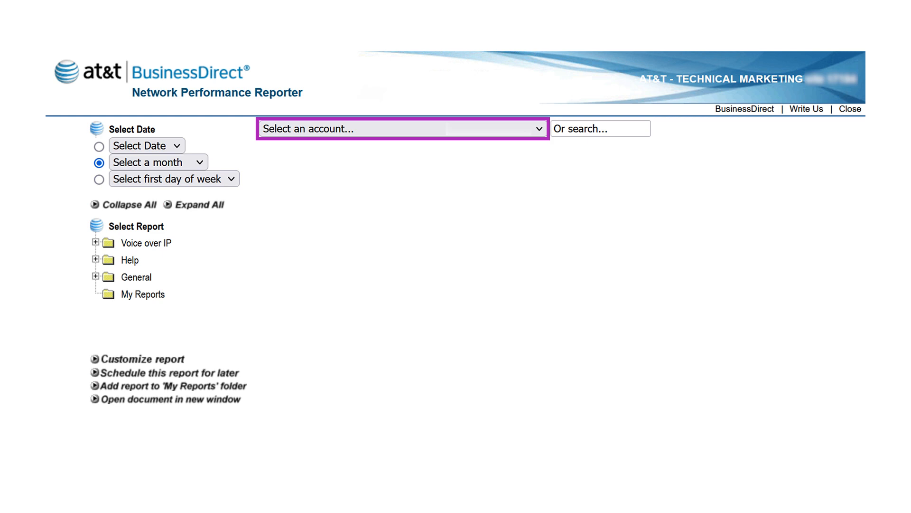
{"action": "left_click", "coordinate": [401, 128]}
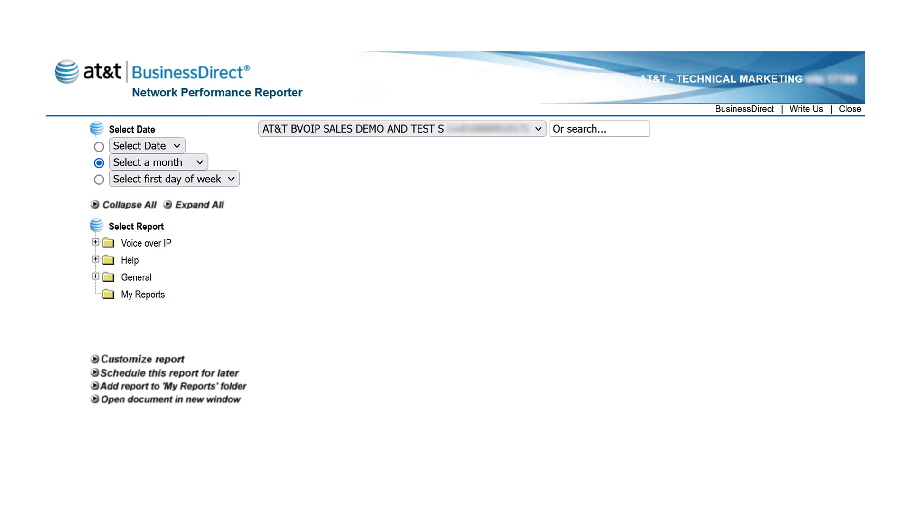
{"action": "left_click", "coordinate": [156, 163]}
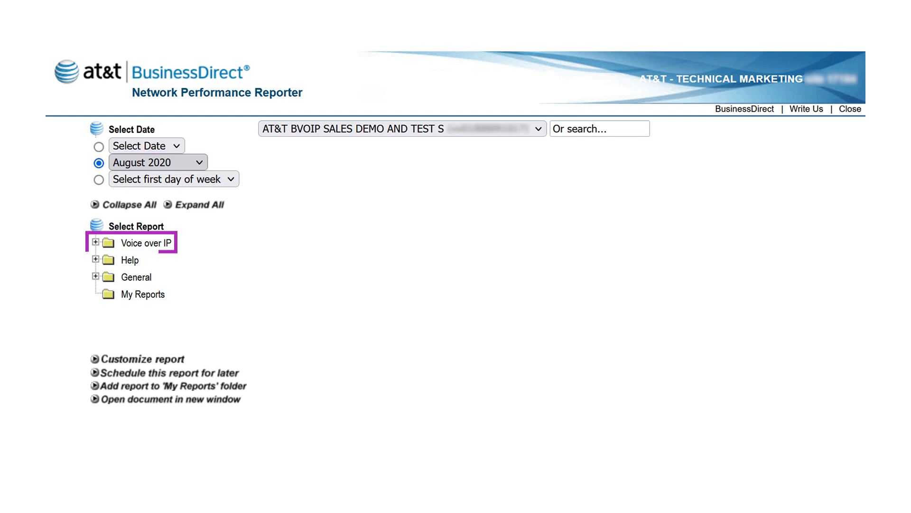
Expand the Voice over IP category in the Select Report tree to reveal its report groups
{"action": "left_click", "coordinate": [97, 240]}
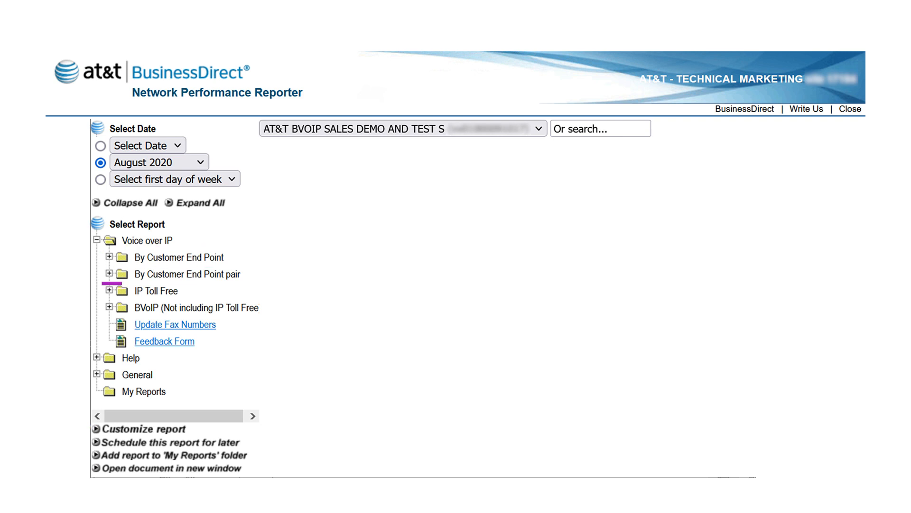
{"action": "left_click", "coordinate": [186, 273]}
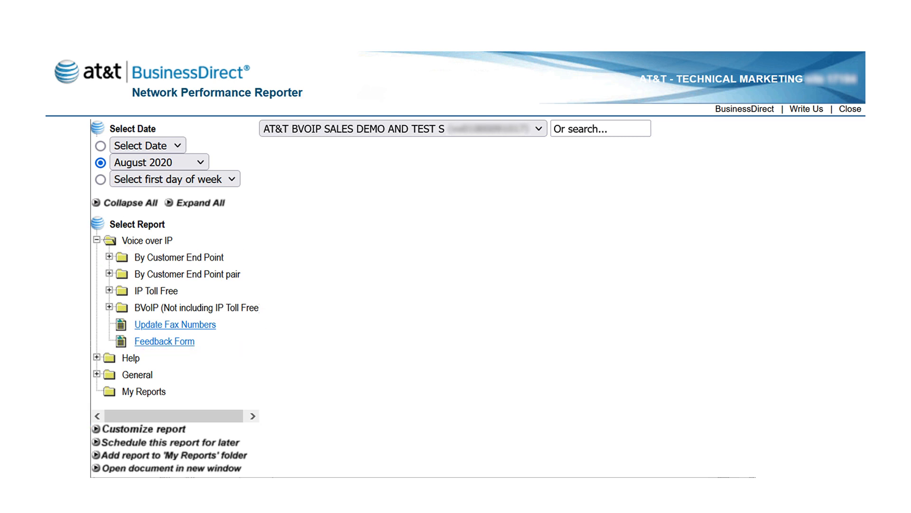
{"action": "mouse_move", "coordinate": [122, 262]}
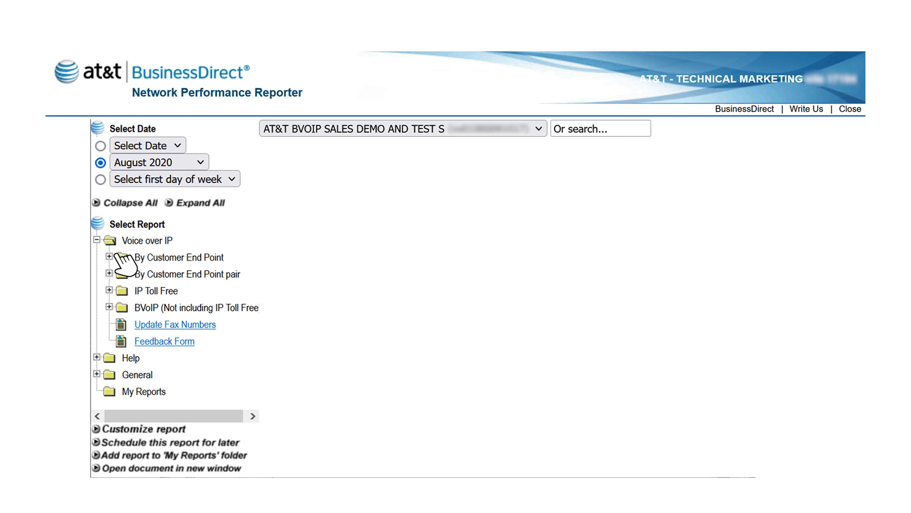
Run the Call Usage report under By Customer End Point, showing the August 2020 inbound/outbound chart
{"action": "left_click", "coordinate": [113, 257]}
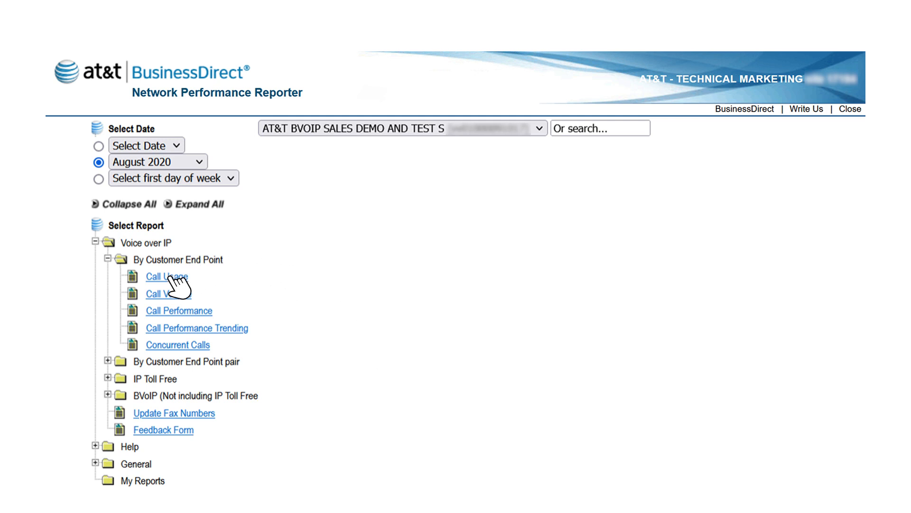
{"action": "left_click", "coordinate": [166, 276]}
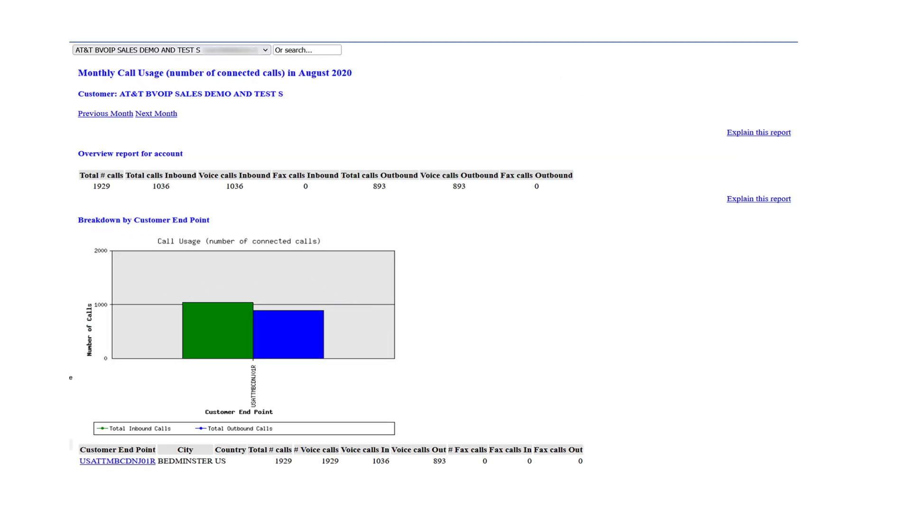